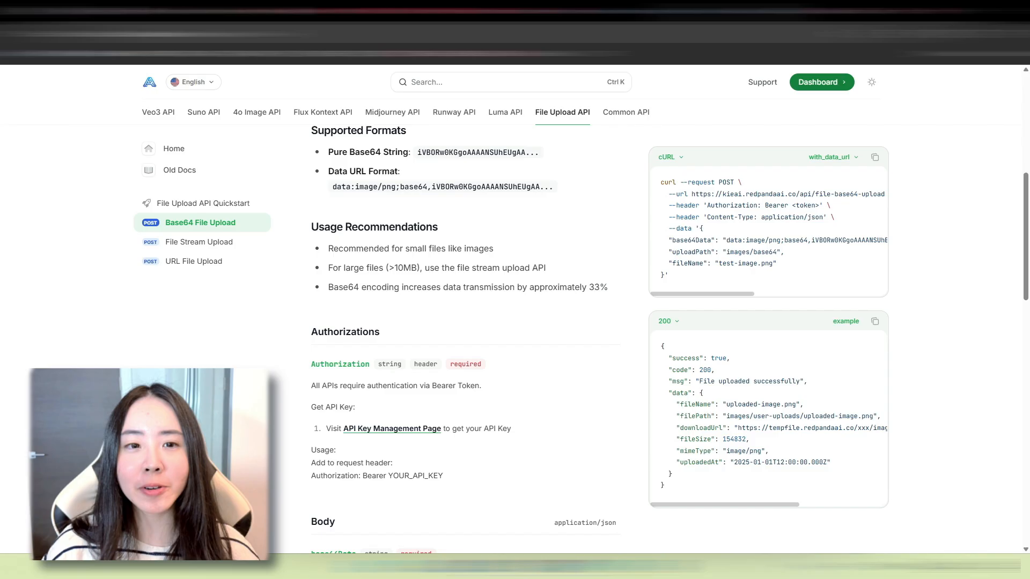
Step: Set Authentication to Generic Credential Type with Header Auth and create a new credential
scroll("up", 3)
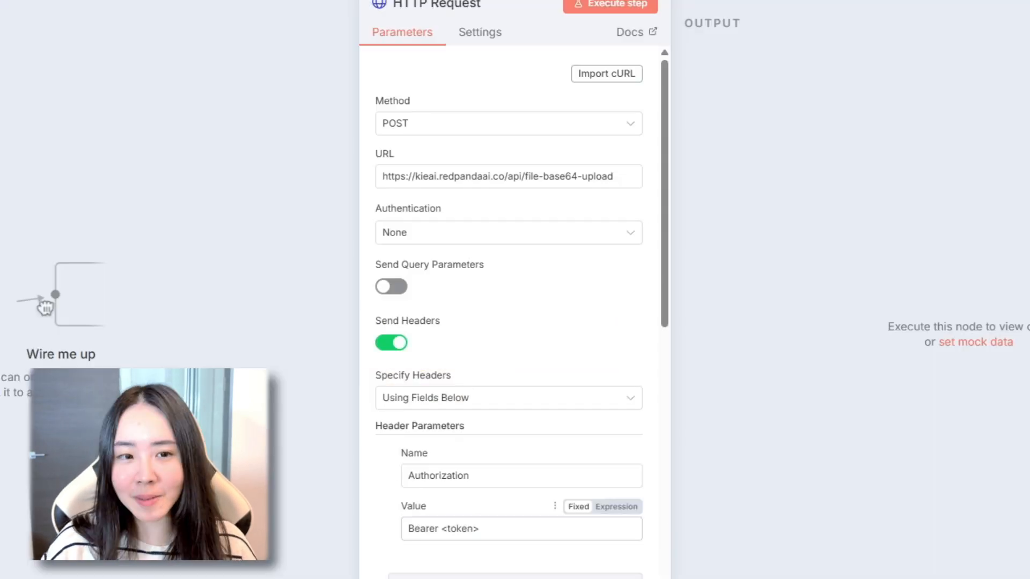
double_click(418, 425)
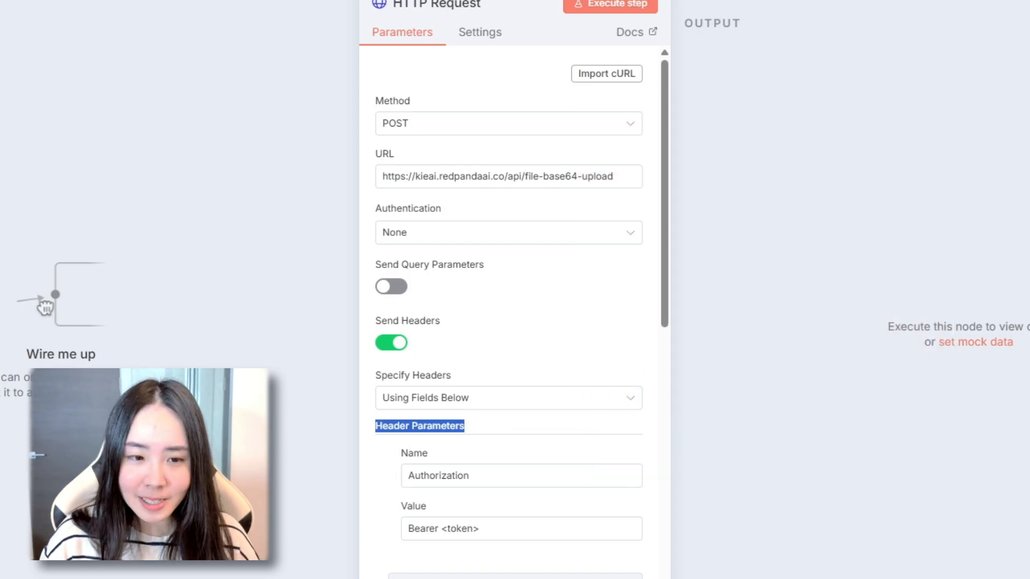
left_click(507, 232)
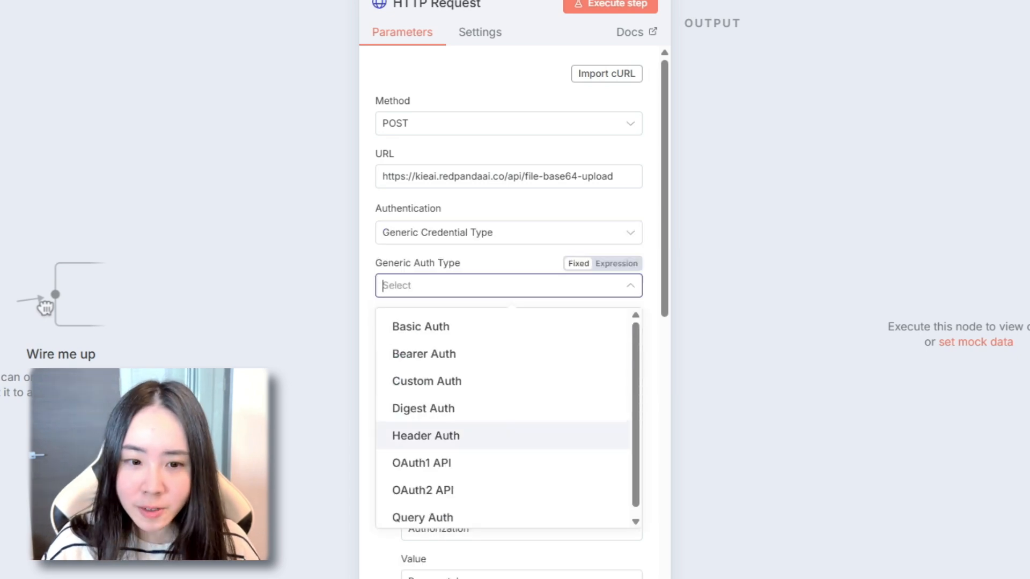
left_click(425, 436)
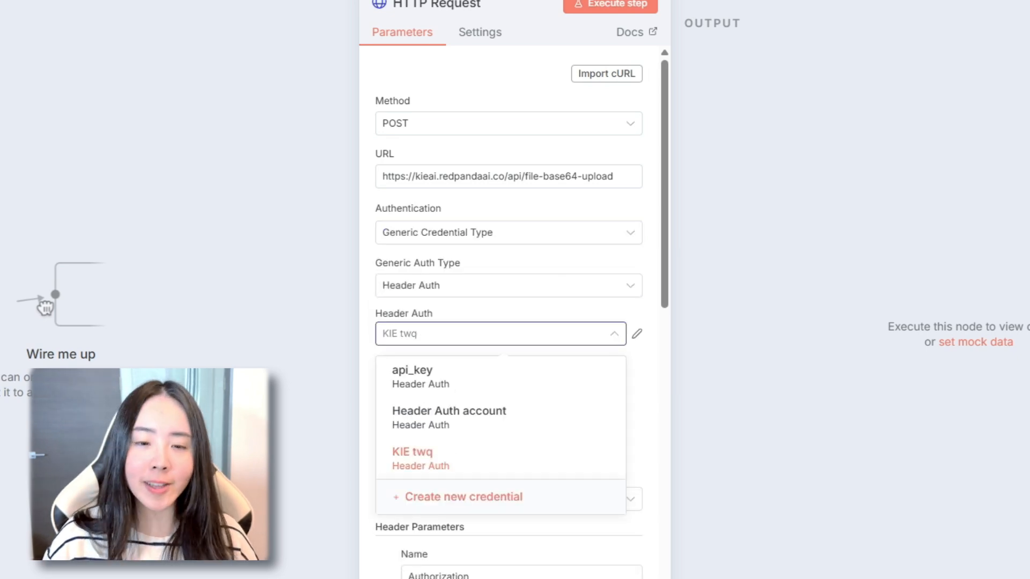
left_click(463, 496)
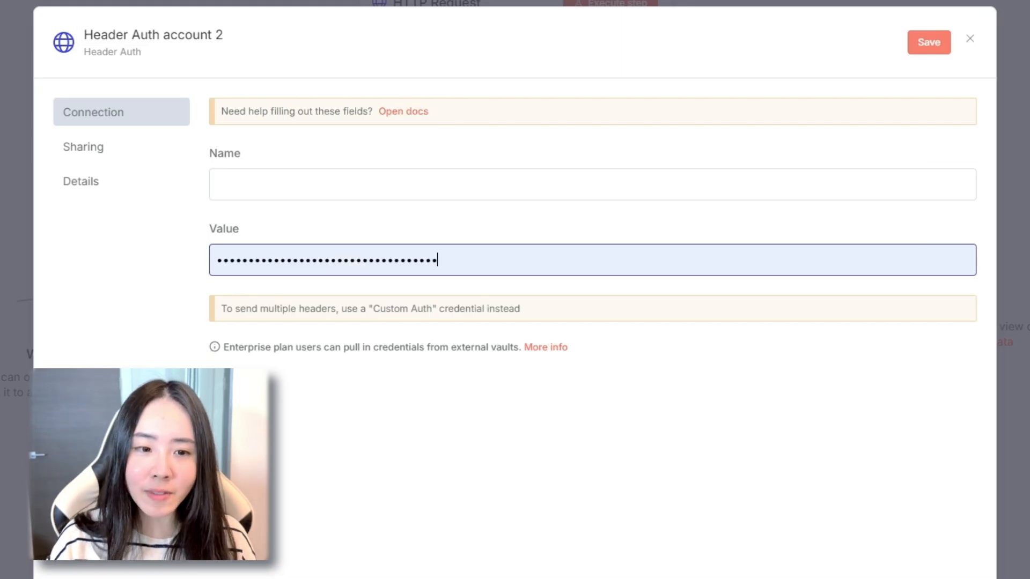
left_click(969, 38)
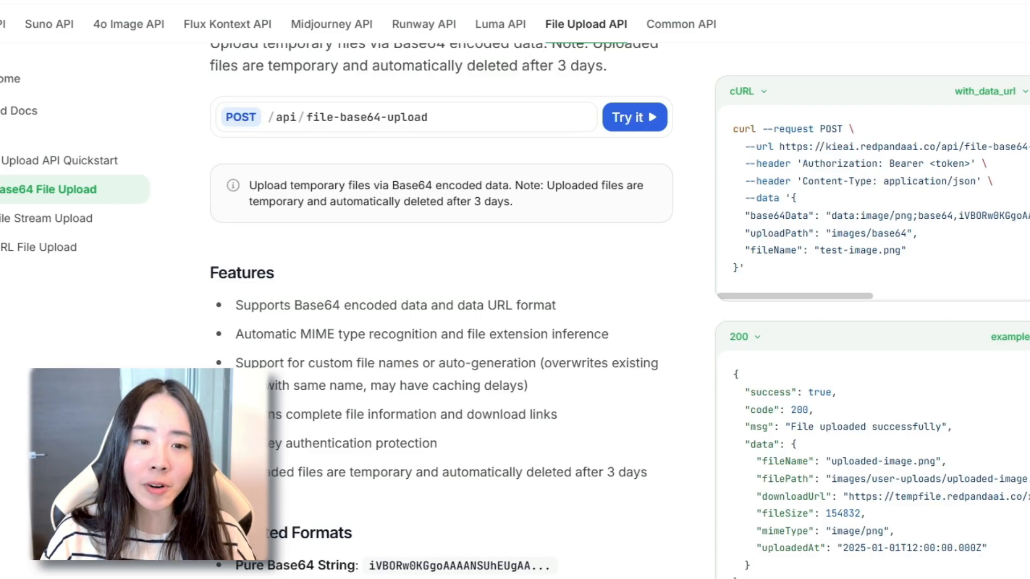
Step: Find the 'Authorization' header name in the cURL example, then open the dashboard's API Key page
double_click(841, 164)
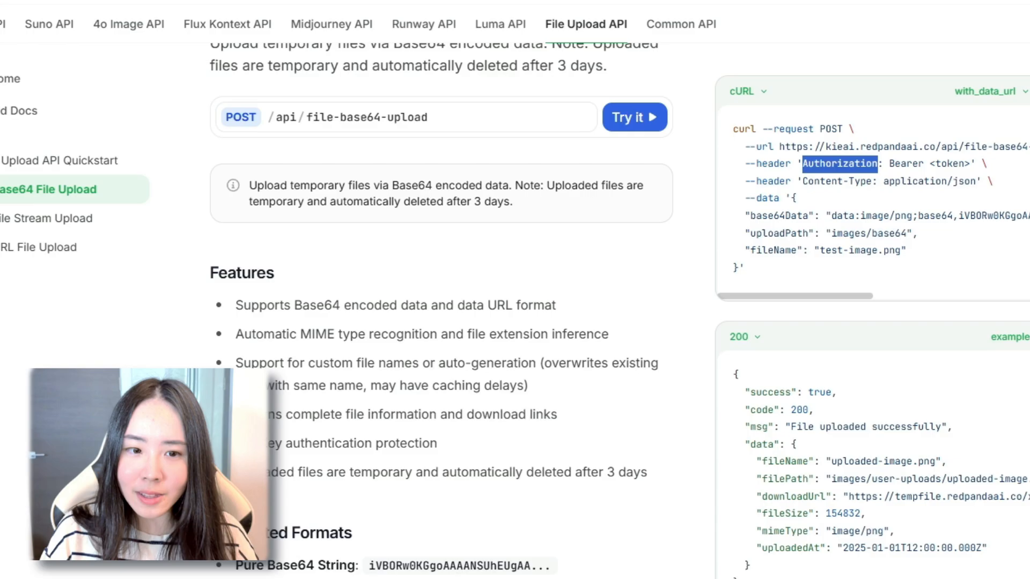
double_click(905, 163)
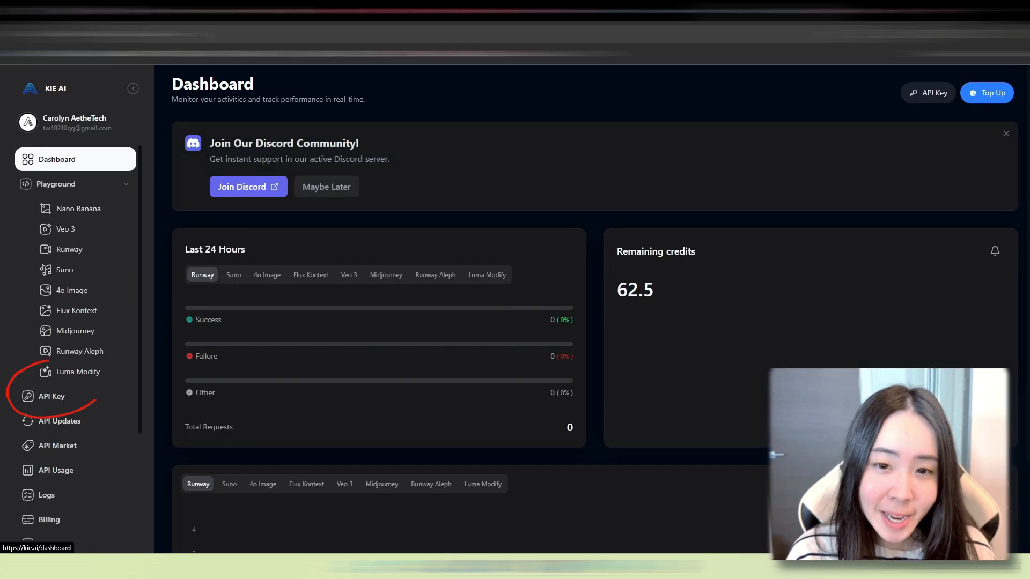
left_click(51, 395)
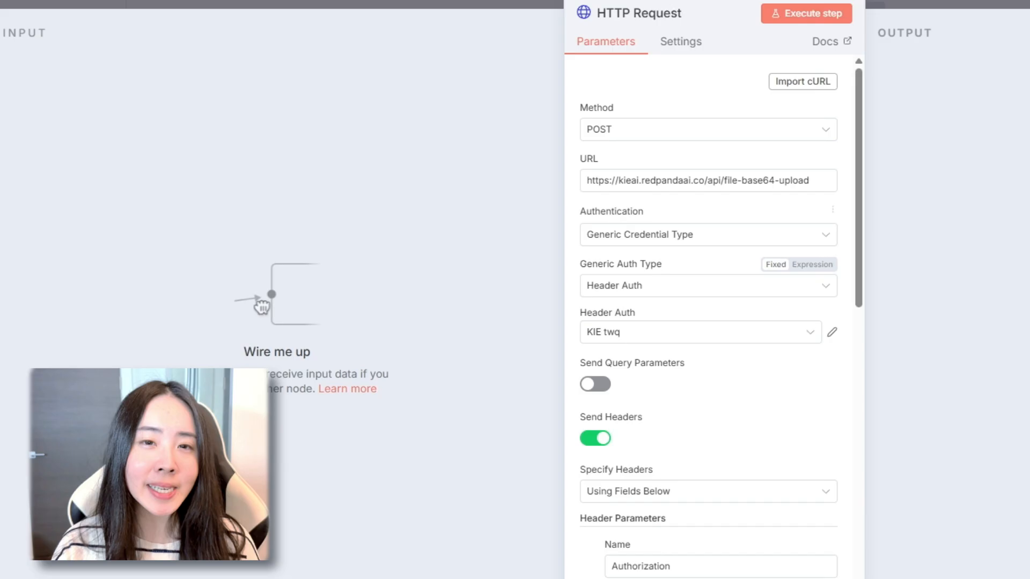
Step: Check the base64Data expression preview, uploadPath and timestamped fileName, then close the node
scroll("down", 3)
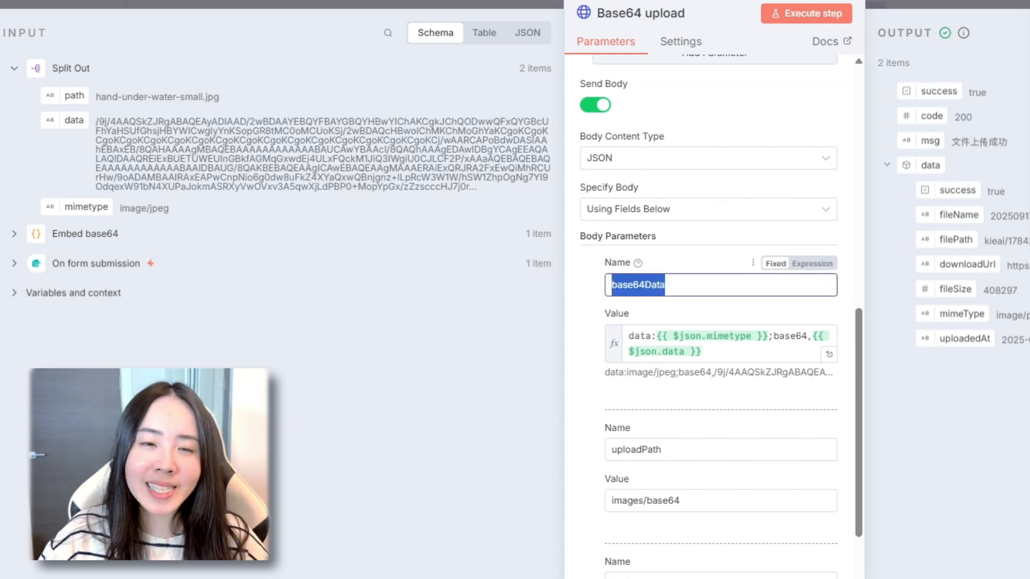
left_click(716, 343)
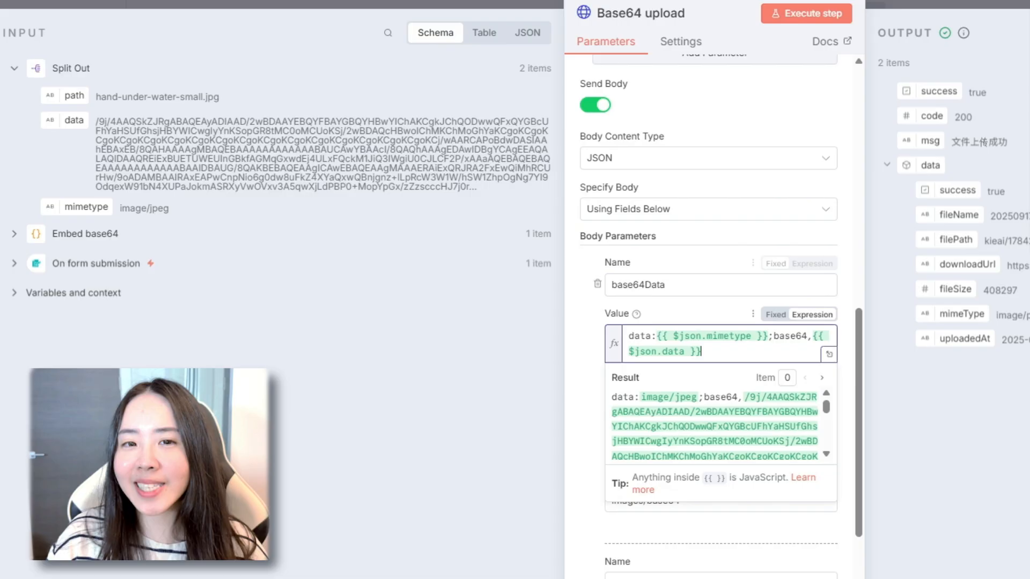
triple_click(722, 343)
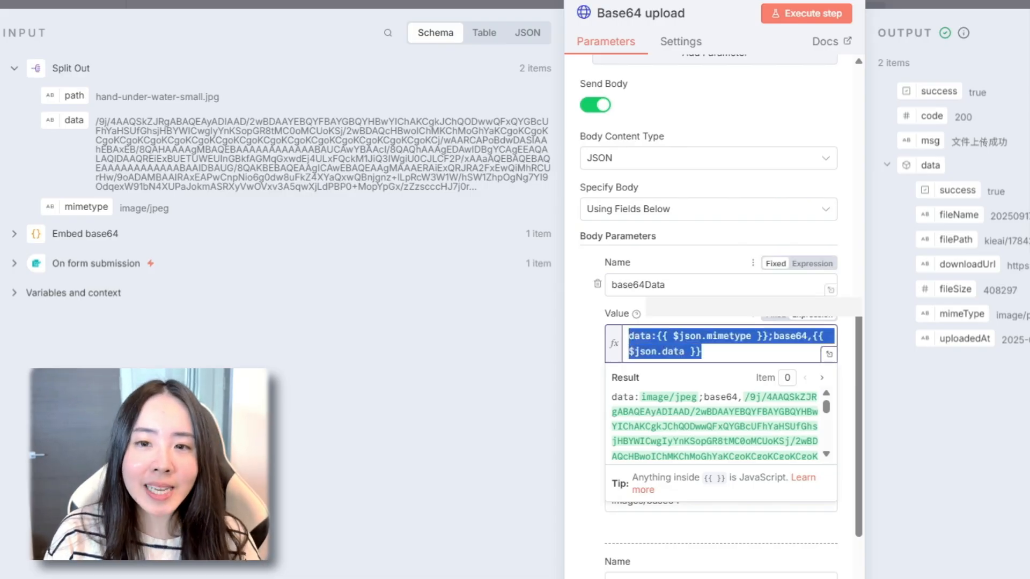
mouse_move(634, 313)
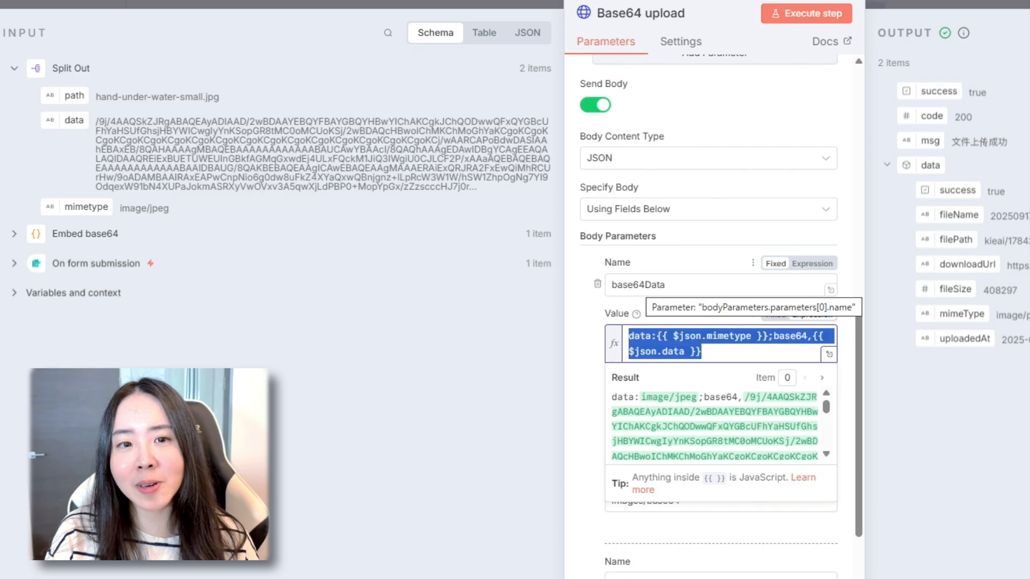
scroll("down", 3)
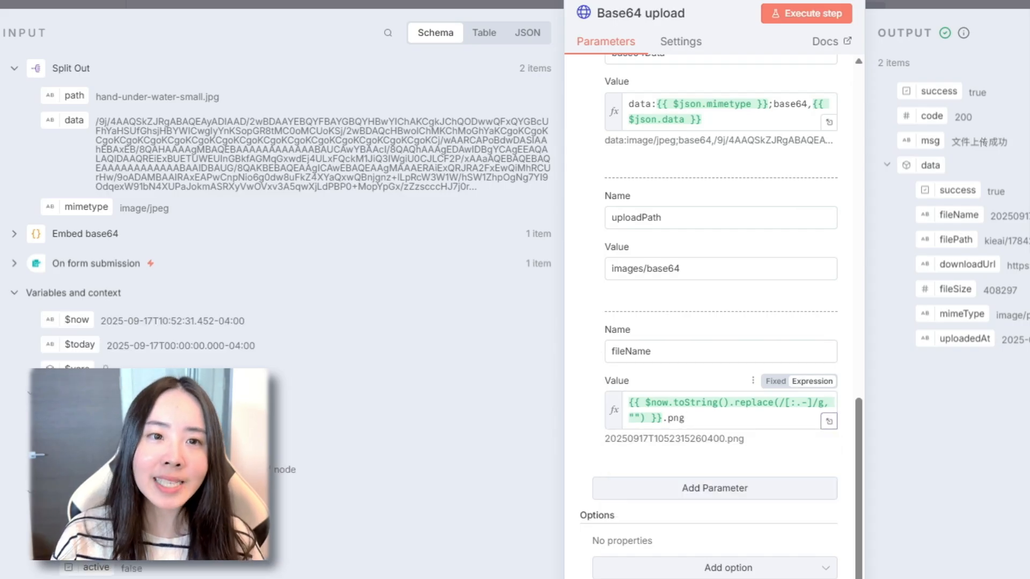
left_click(719, 409)
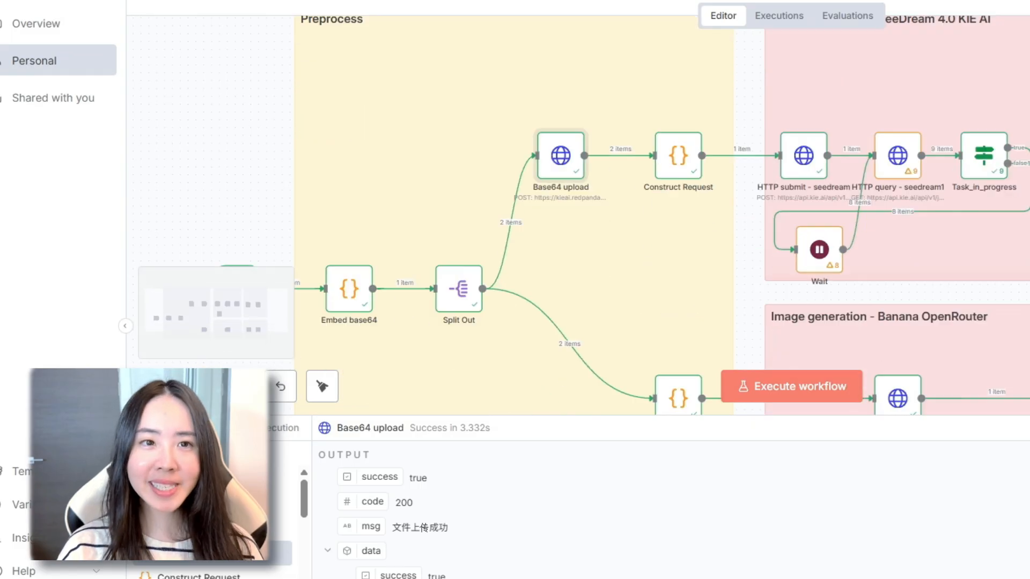
scroll("down", 3)
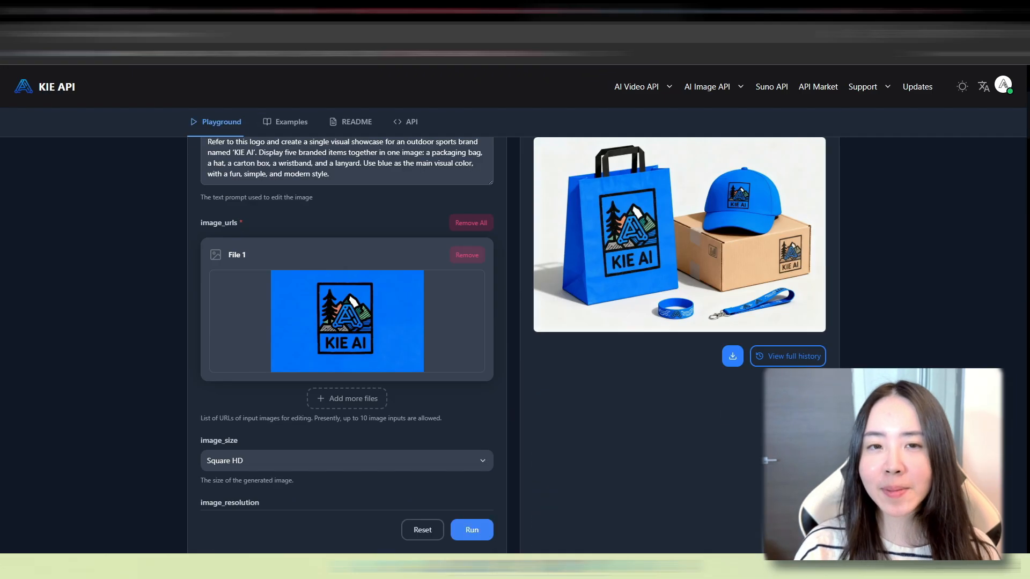
Step: Show the seedream-v4-edit API reference down to Request and Input Object Parameters
left_click(410, 122)
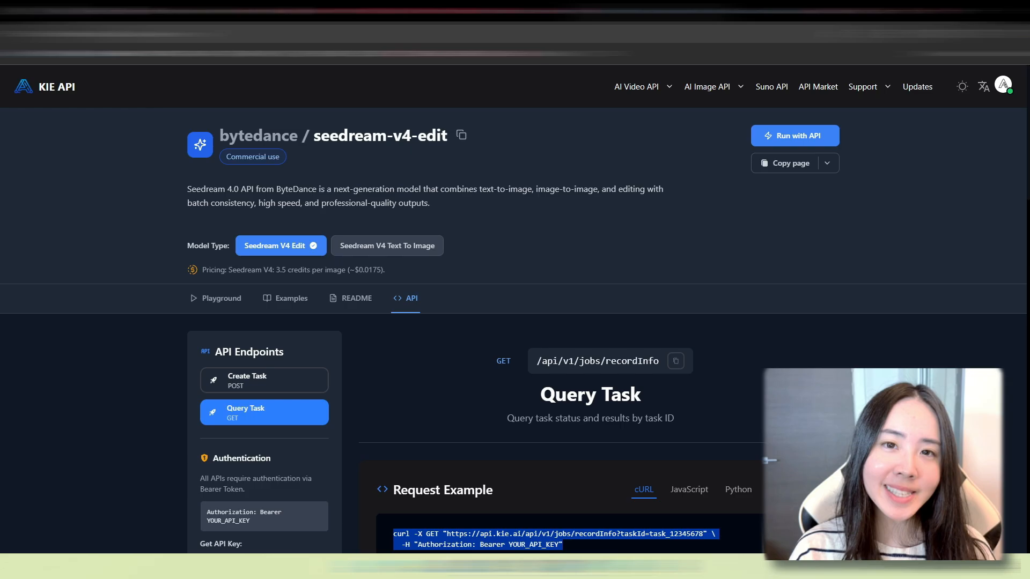
scroll("down", 3)
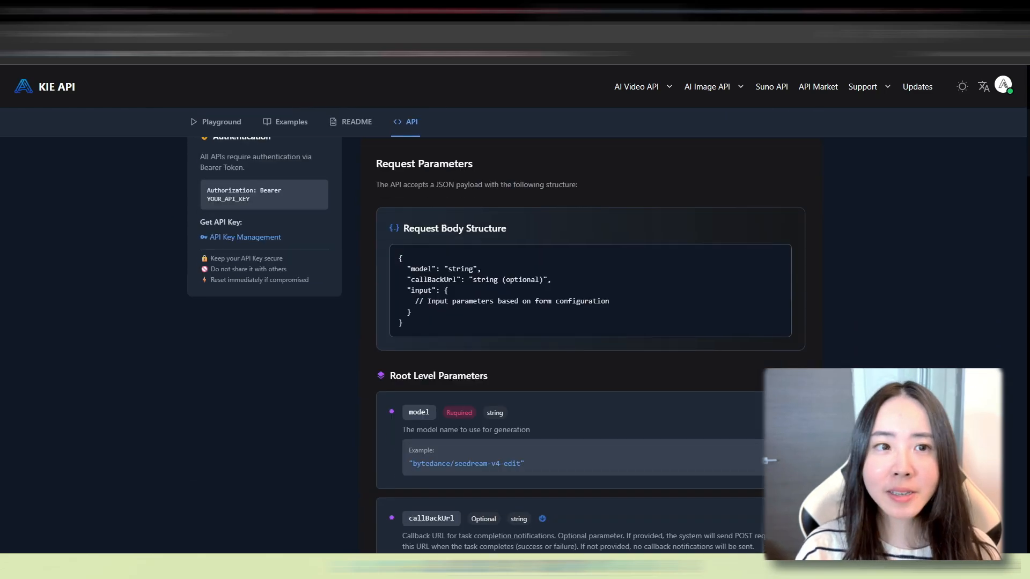
scroll("down", 3)
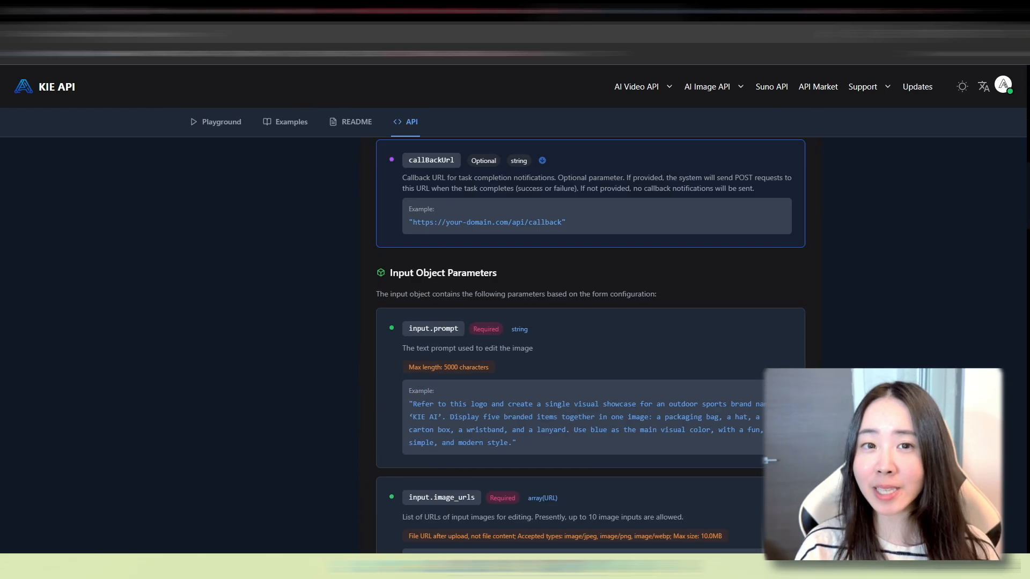
scroll("down", 3)
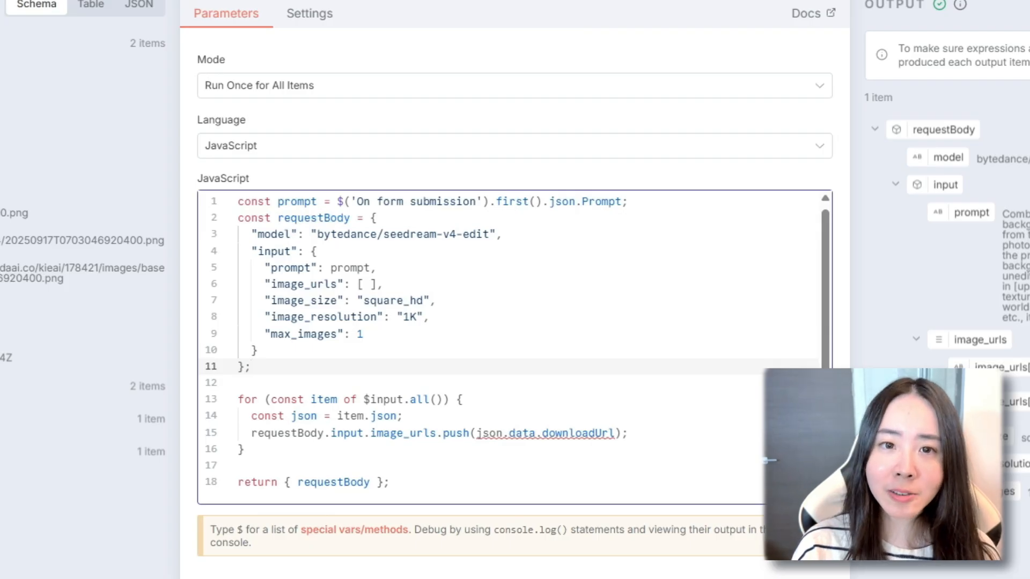
left_click(251, 366)
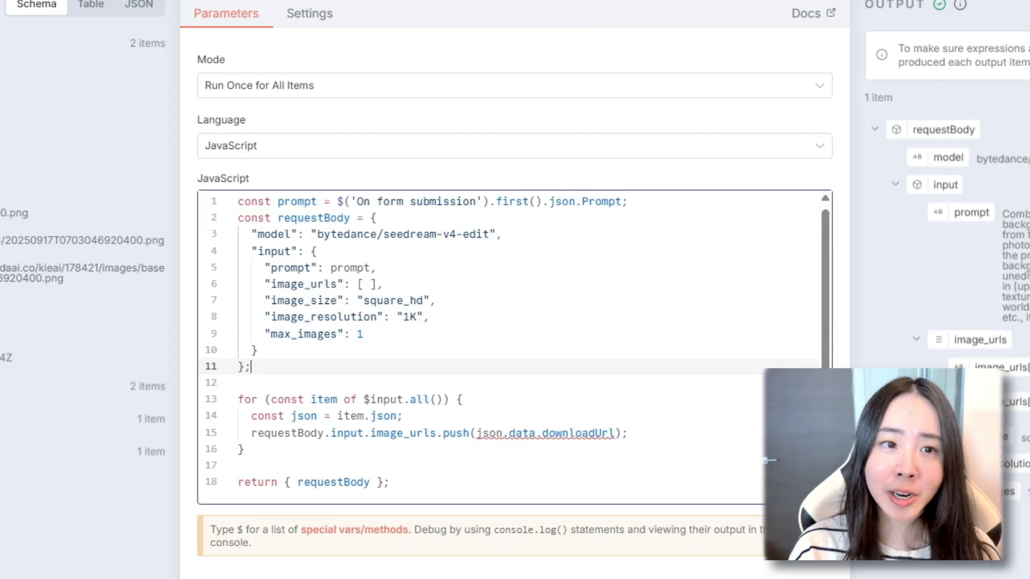
double_click(301, 284)
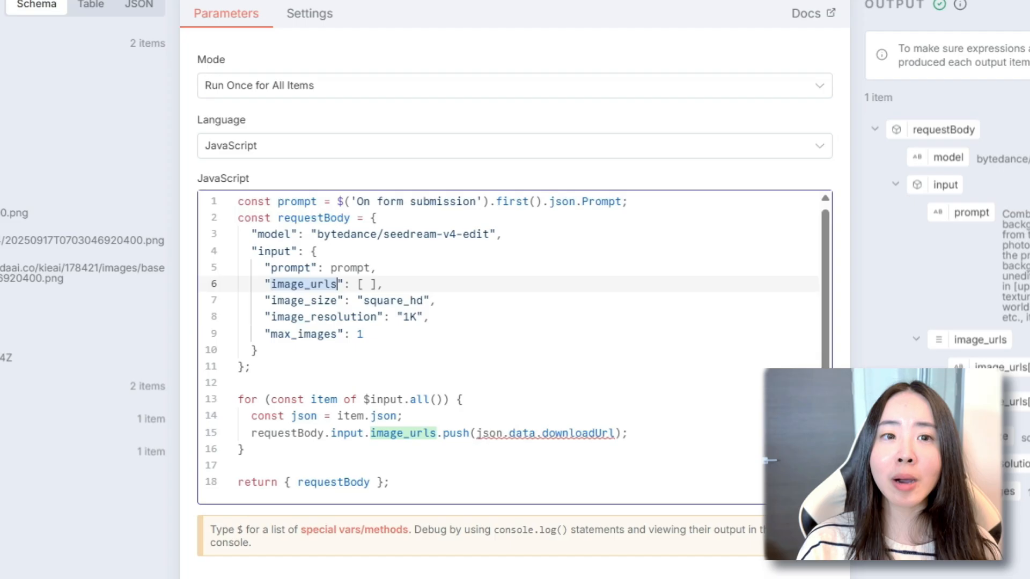
left_click(374, 415)
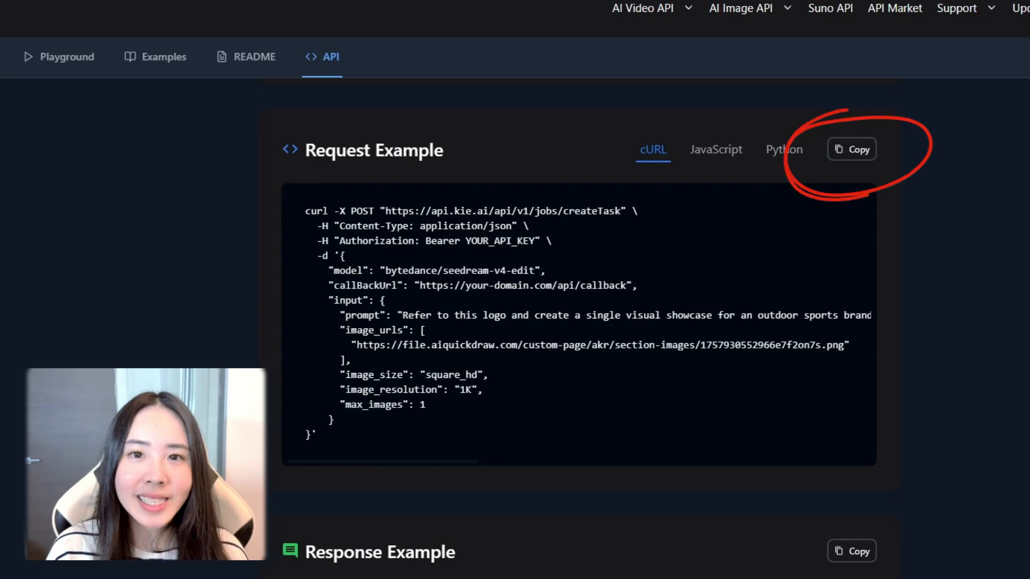
Step: Copy the createTask cURL request example from the seedream-v4-edit API page
left_click(851, 149)
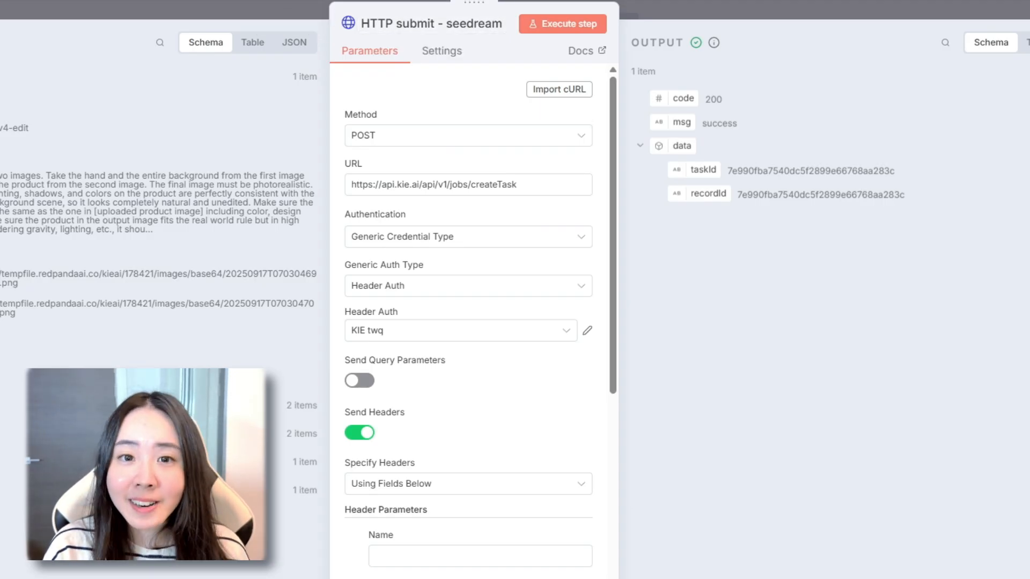
scroll("down", 3)
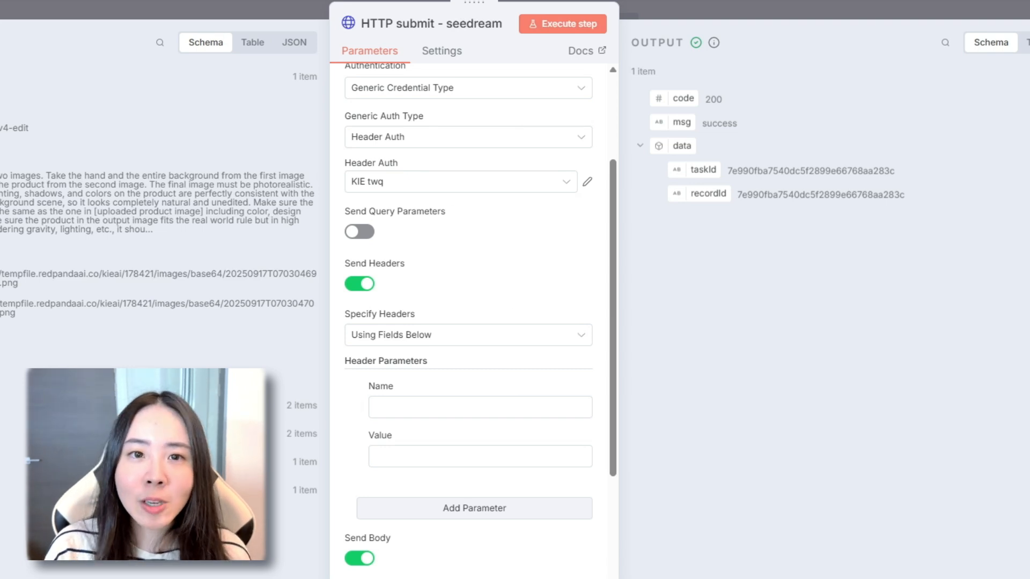
scroll("down", 3)
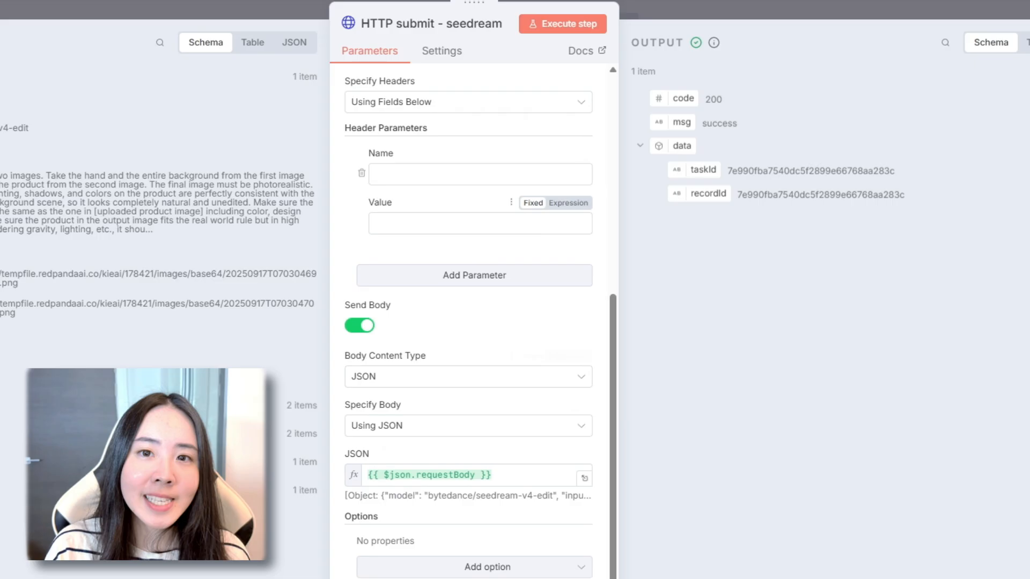
scroll("down", 3)
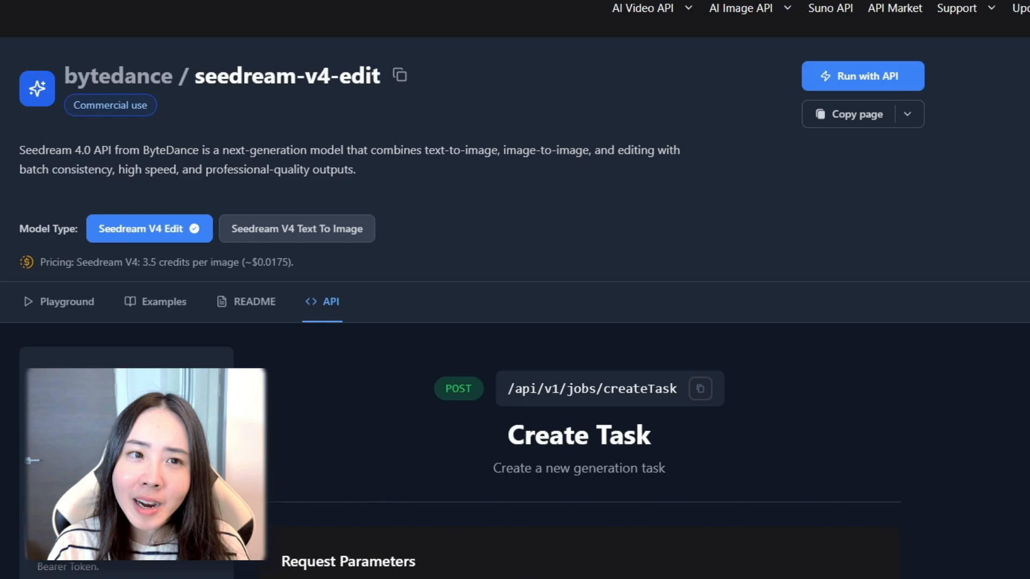
Step: Show the Query Task endpoint docs and copy its cURL request example
scroll("down", 3)
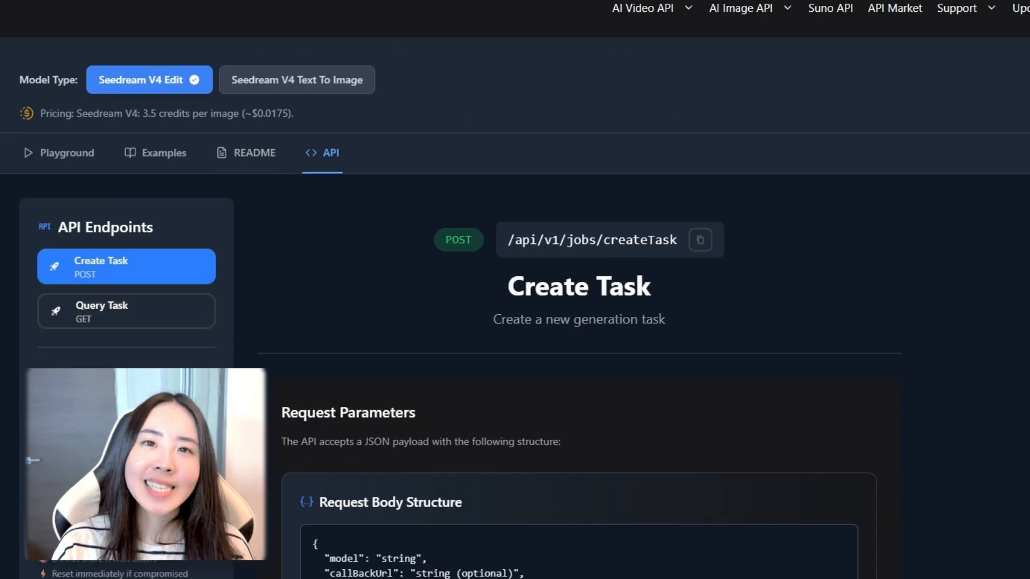
left_click(126, 310)
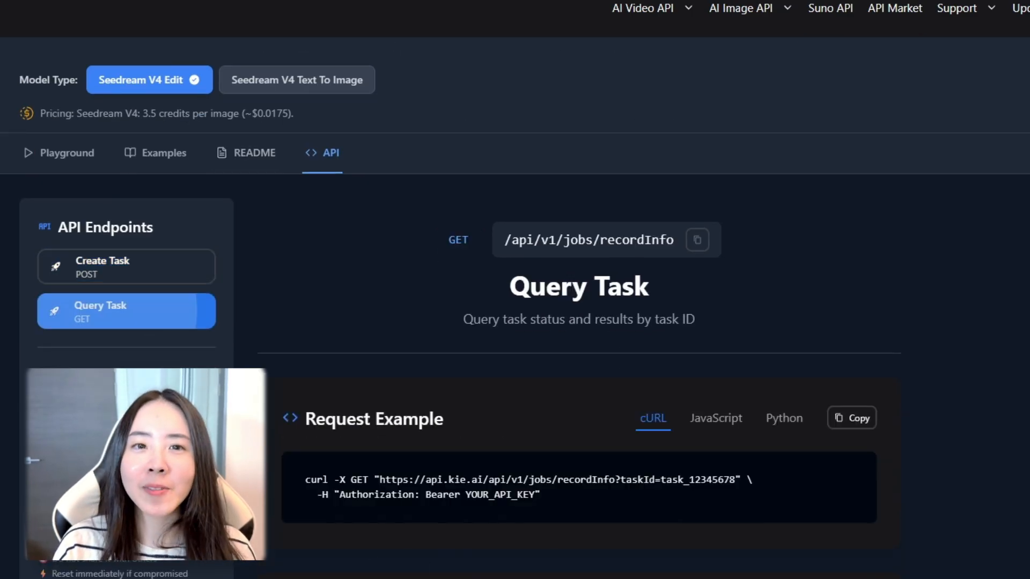
scroll("down", 3)
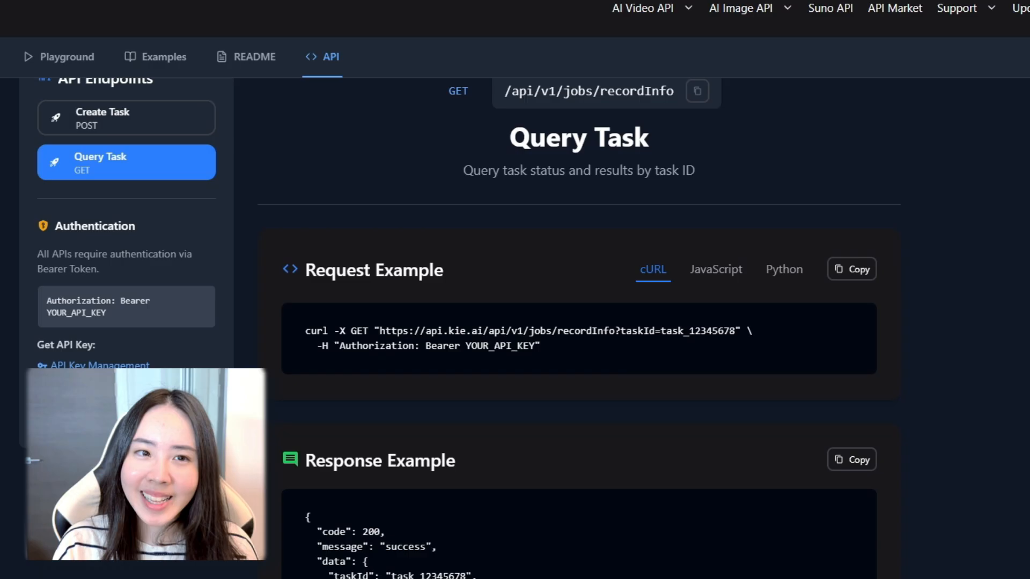
left_click(851, 268)
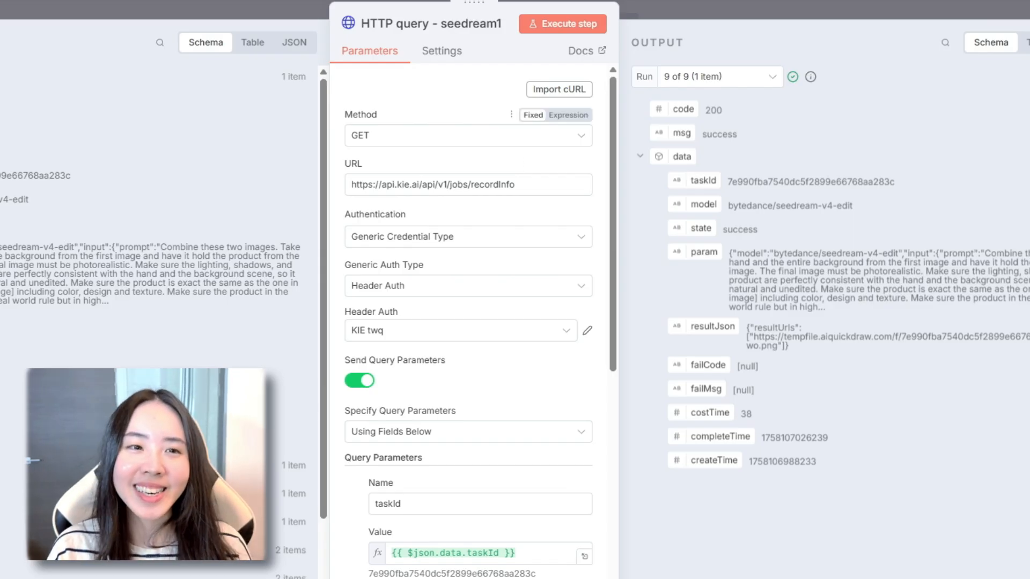
scroll("down", 3)
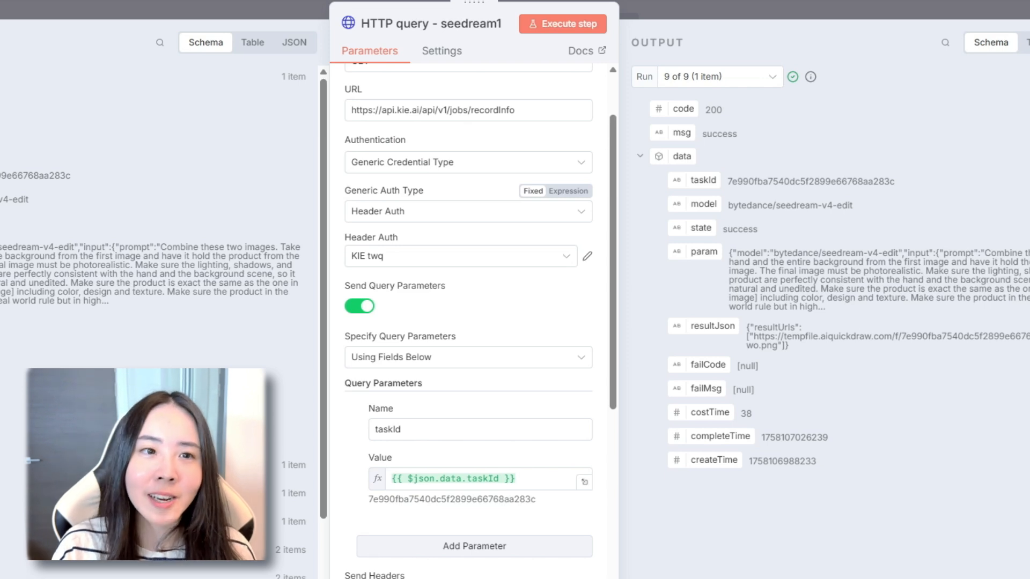
scroll("down", 3)
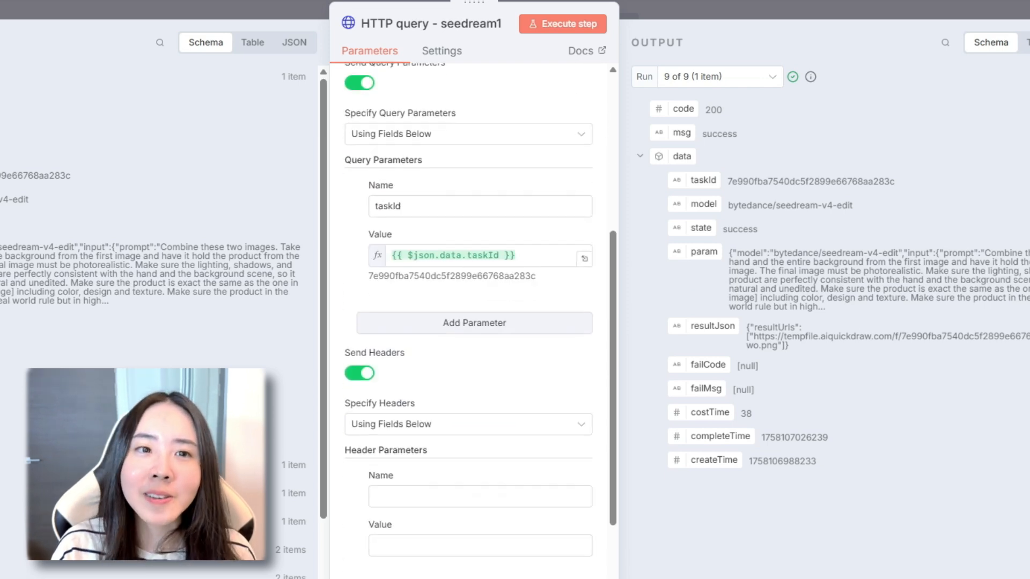
scroll("up", 3)
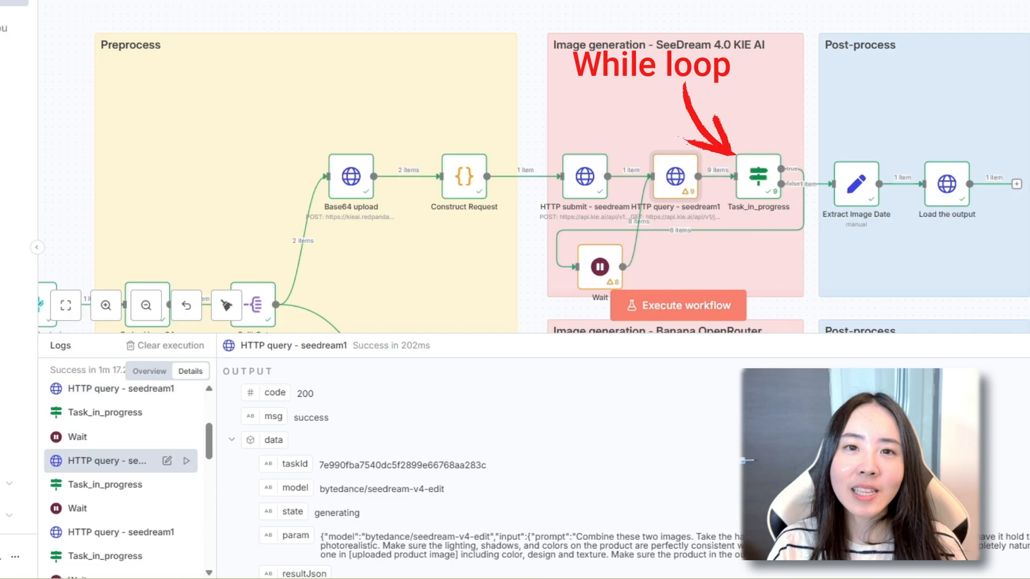
Step: Review the wait loop's generating-state runs, then open the Extract Image Date node
scroll("down", 3)
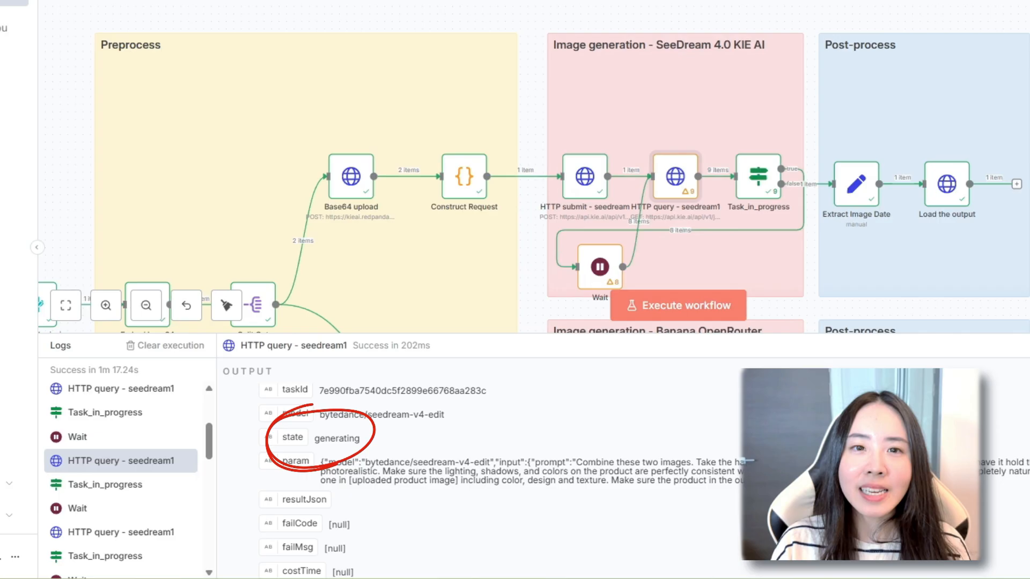
double_click(304, 499)
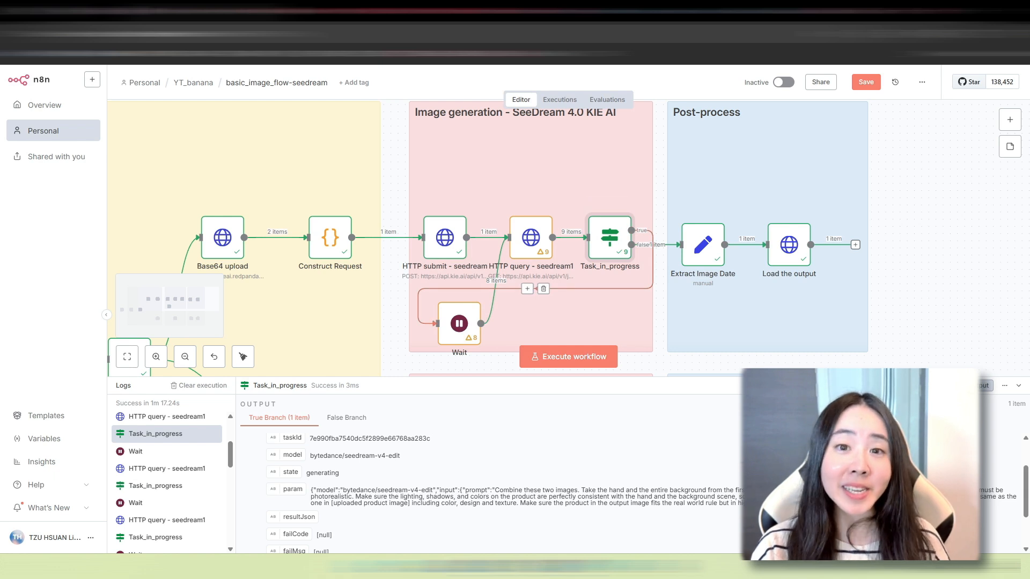
left_click(136, 451)
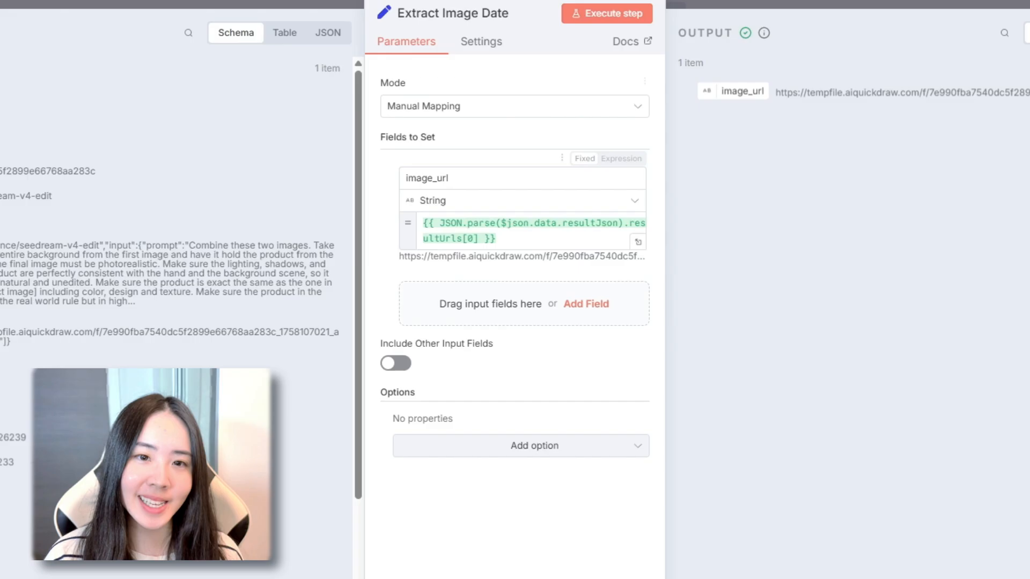
Step: Fix the node title from 'Extract Image Date' to 'Extract Image Data'
left_click(451, 12)
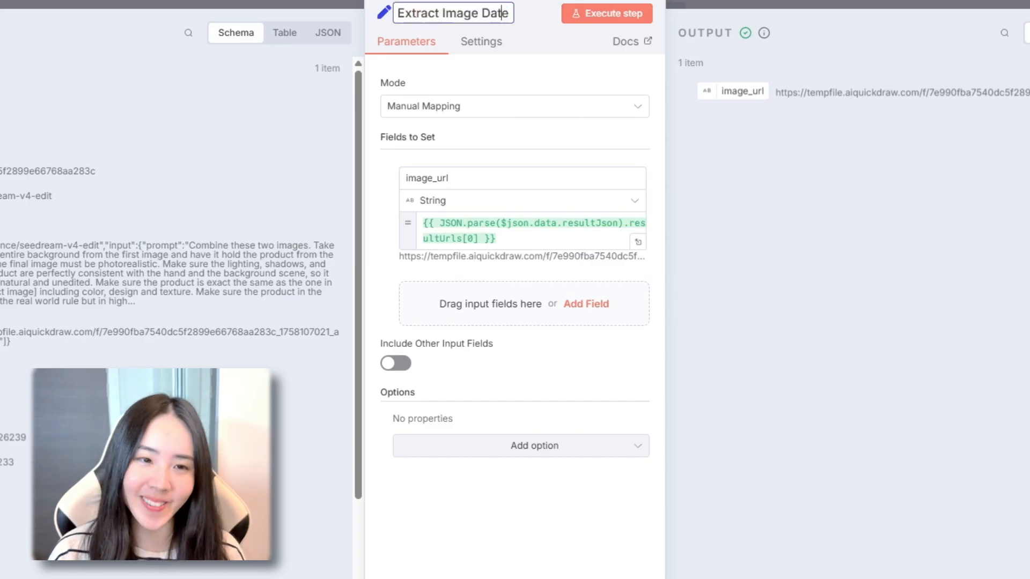
key("Backspace")
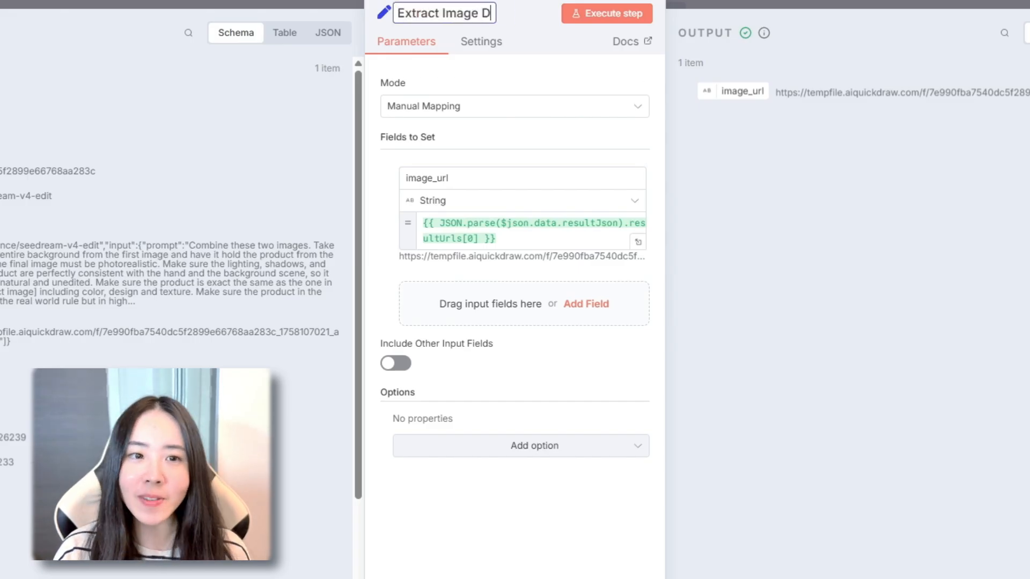
type("ata")
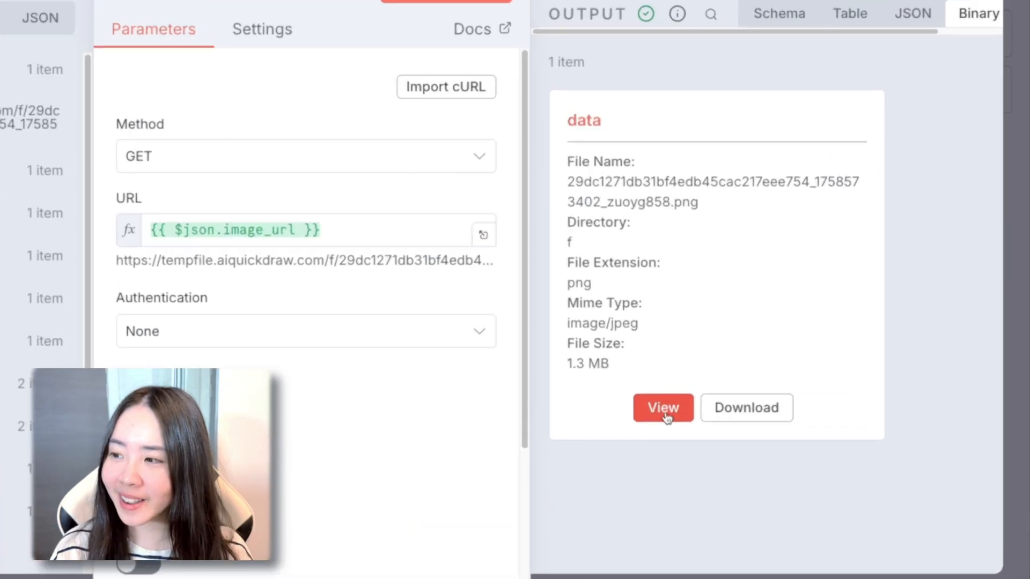
Step: View the downloaded result image, then preview the converted stone-stairs input photo
left_click(662, 407)
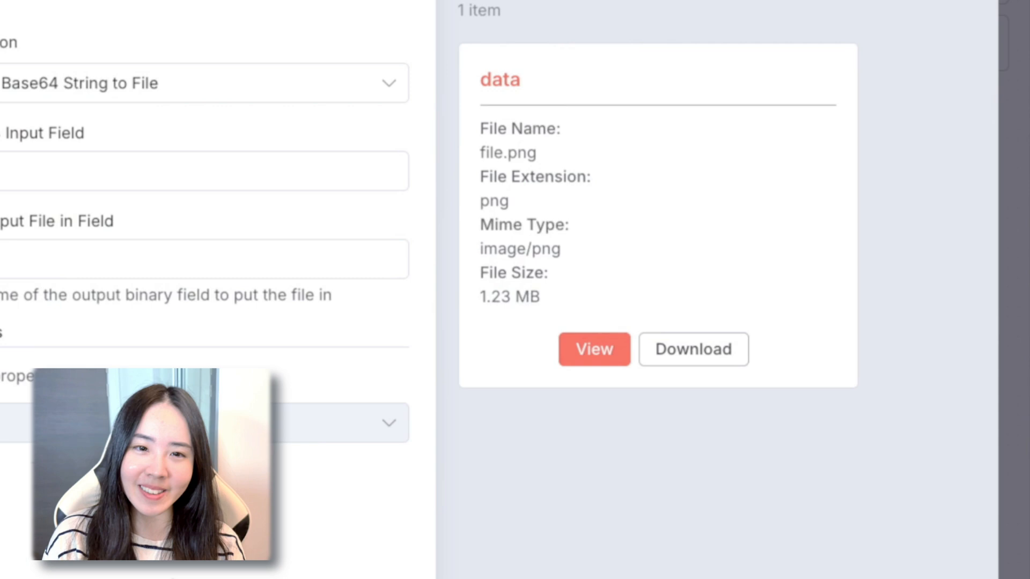
left_click(591, 349)
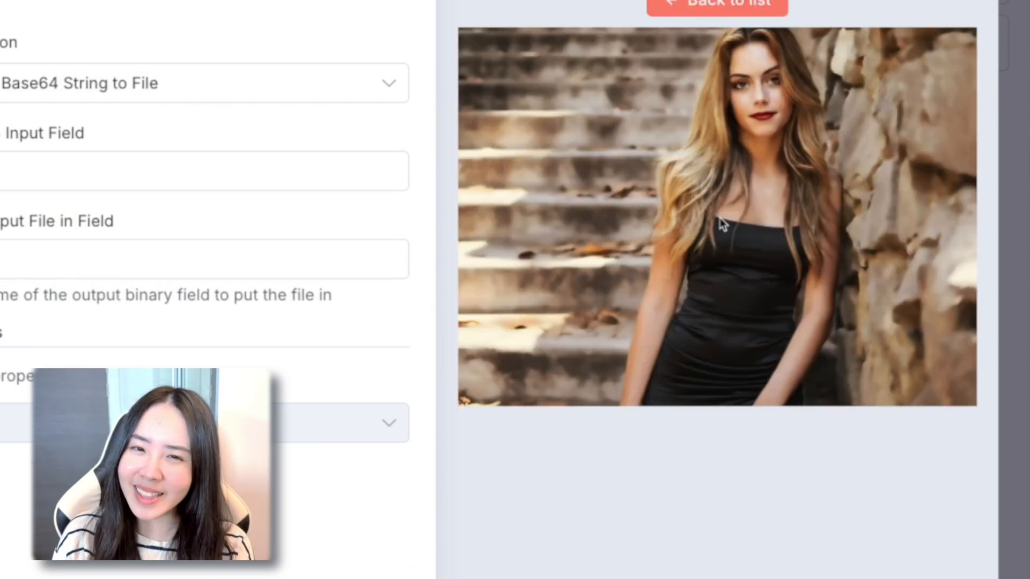
mouse_move(818, 488)
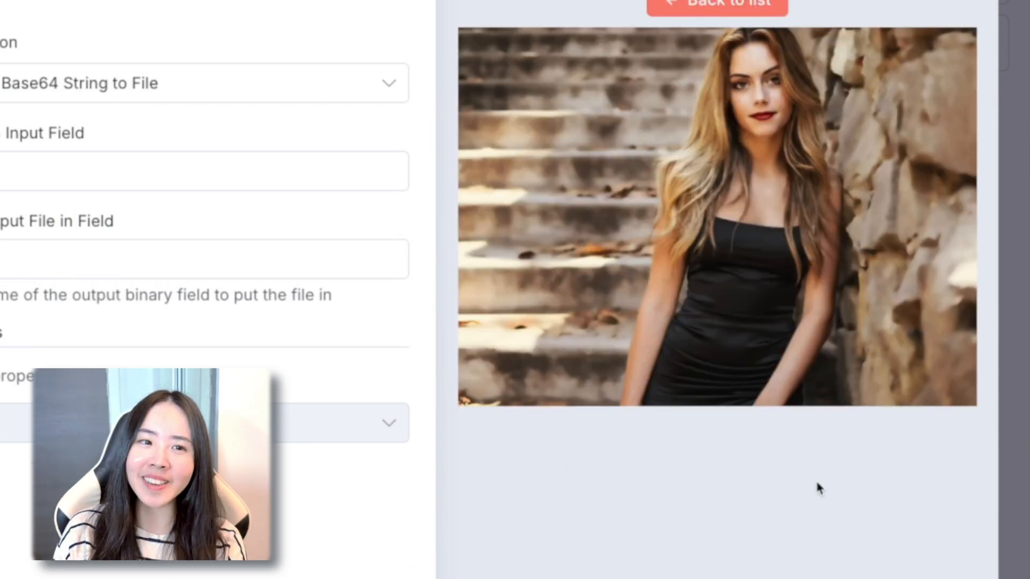